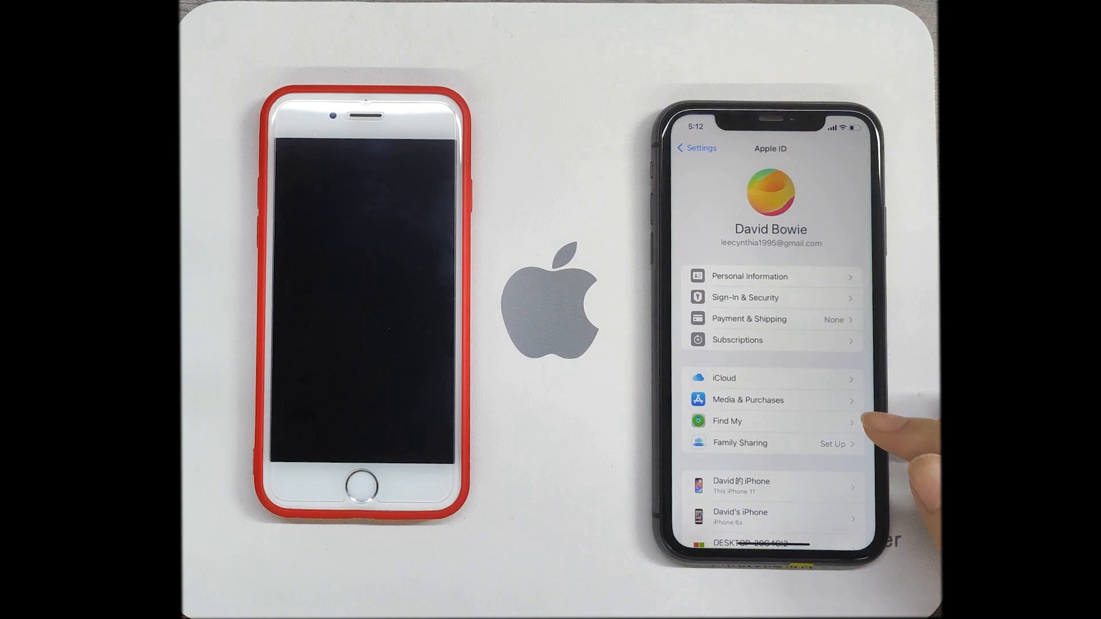
Switch the Find My iPhone toggle off from the Apple ID's Find My page
{"action": "left_click", "coordinate": [727, 421]}
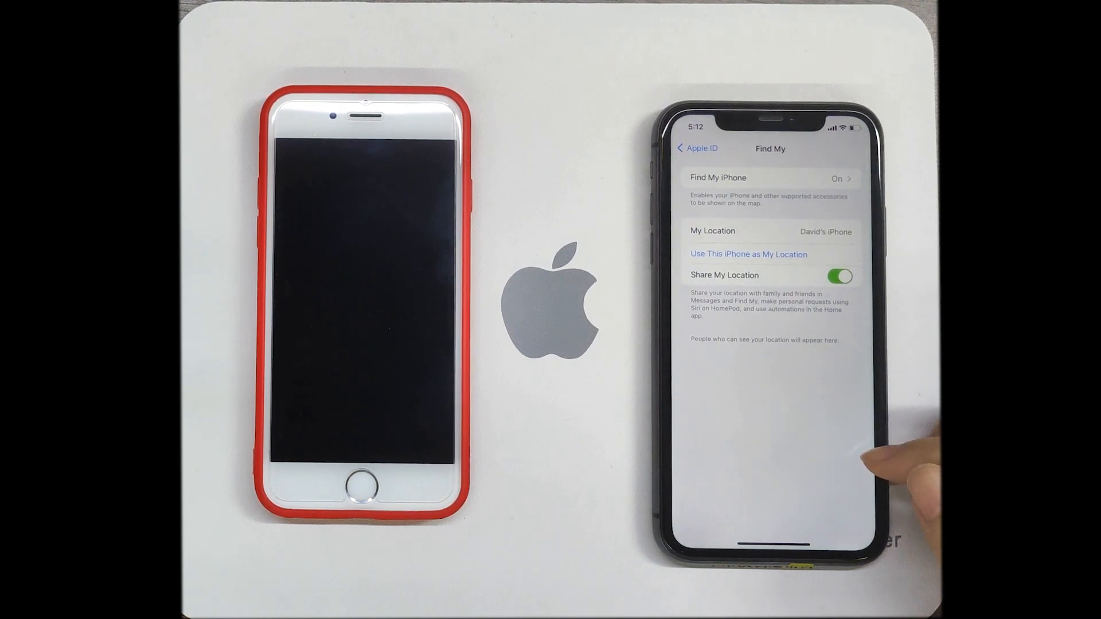
{"action": "left_click", "coordinate": [769, 178]}
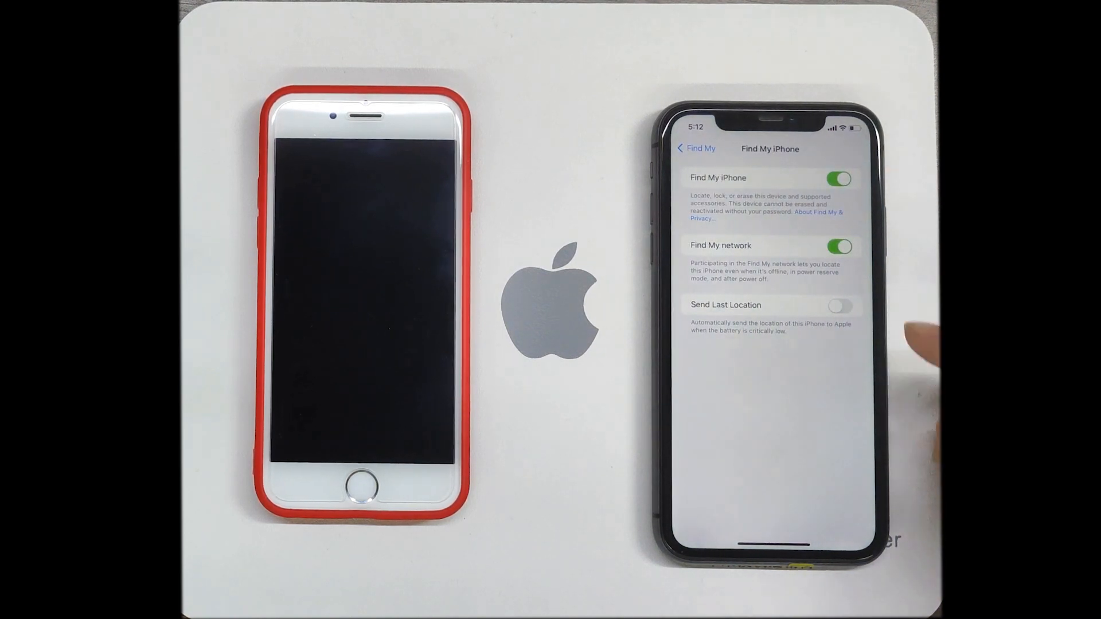
{"action": "left_click", "coordinate": [839, 179]}
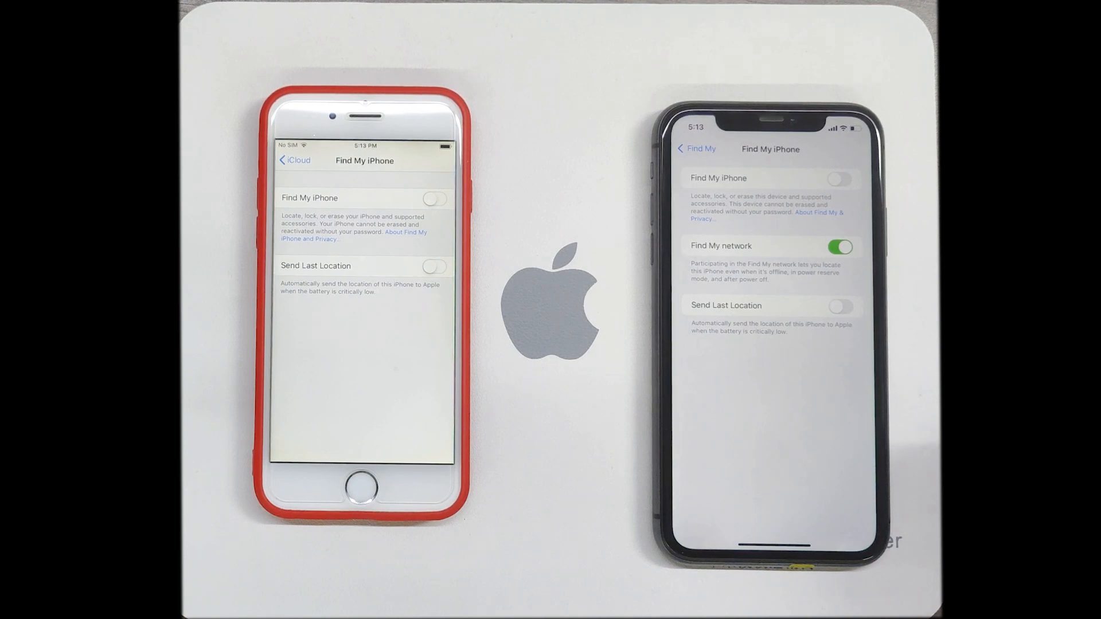
{"action": "left_click", "coordinate": [436, 199]}
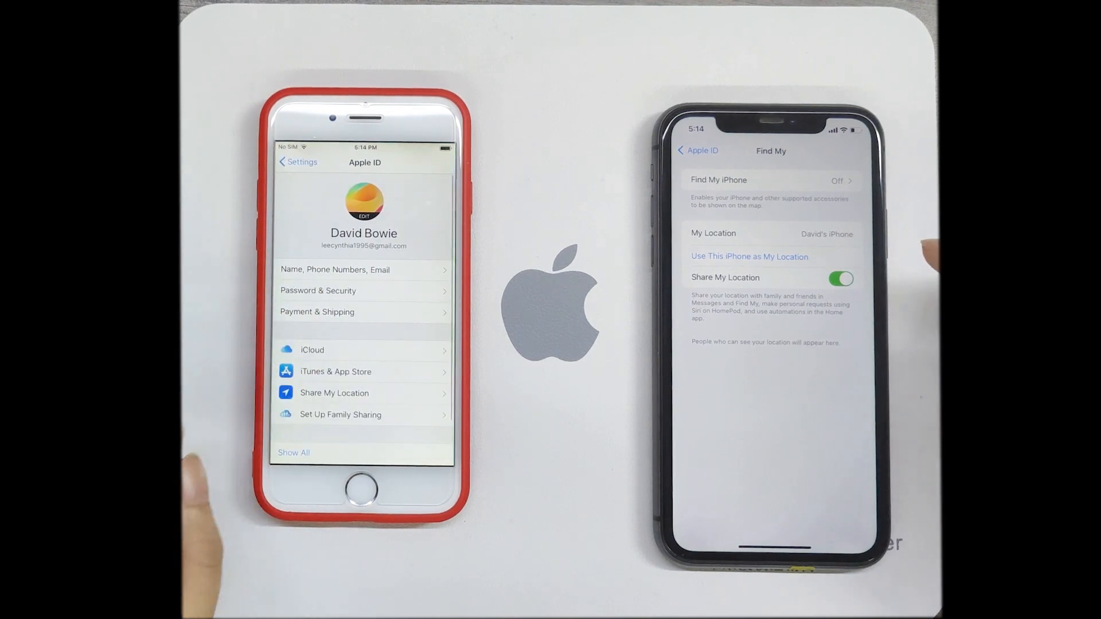
Sign out of the Apple ID, leaving Keychain and Safari data off and confirming Sign Out
{"action": "left_click", "coordinate": [682, 150]}
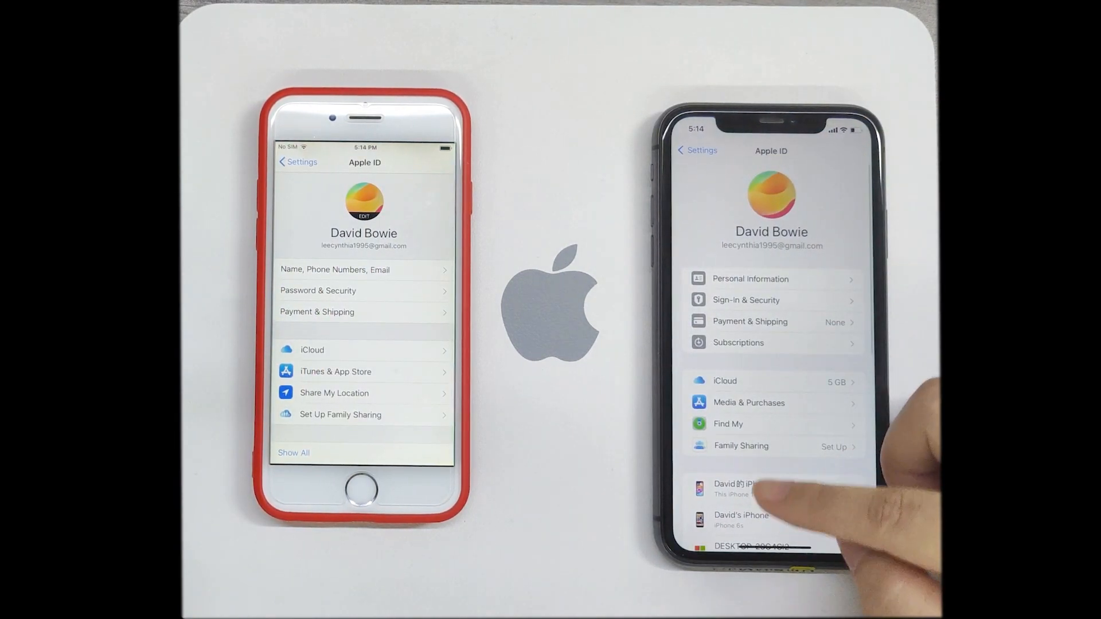
{"action": "scroll", "scroll_direction": "down", "scroll_amount": 3}
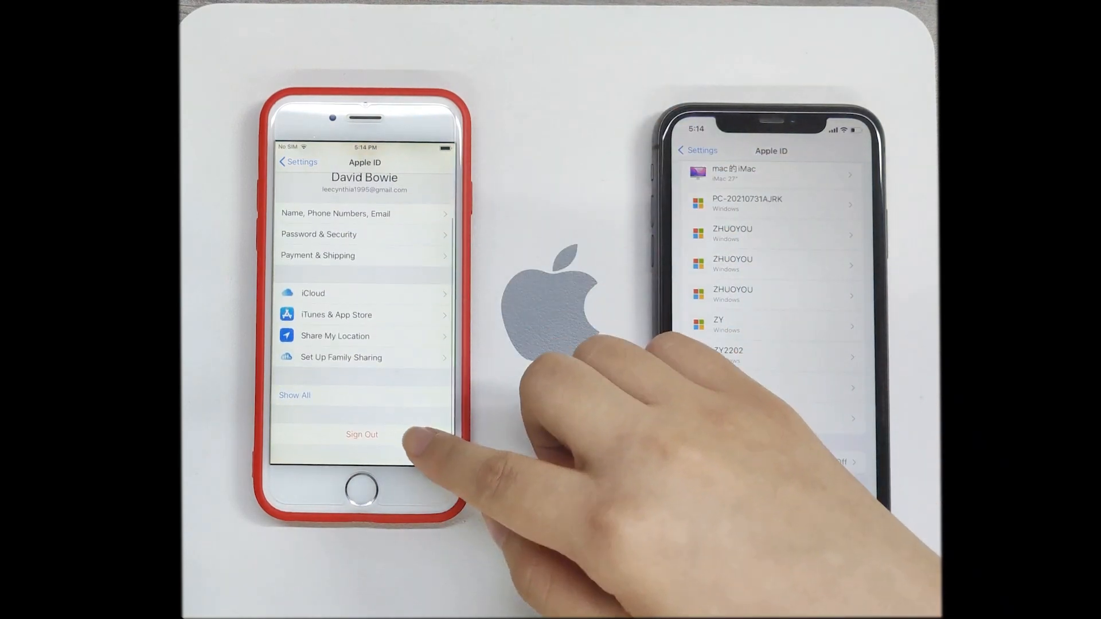
{"action": "left_click", "coordinate": [361, 433]}
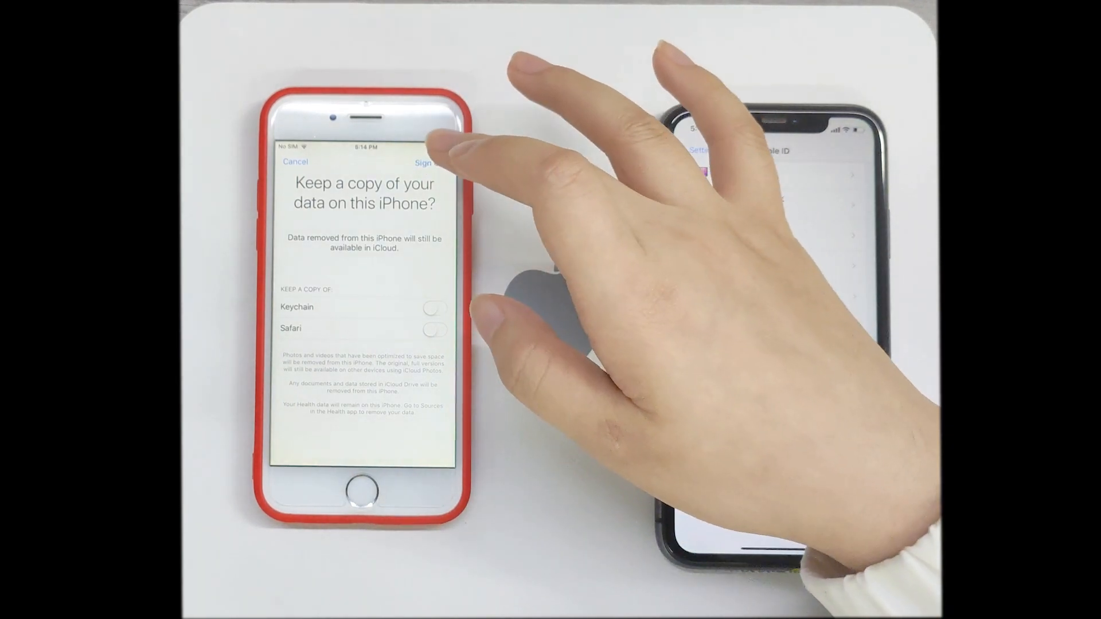
{"action": "left_click", "coordinate": [424, 162]}
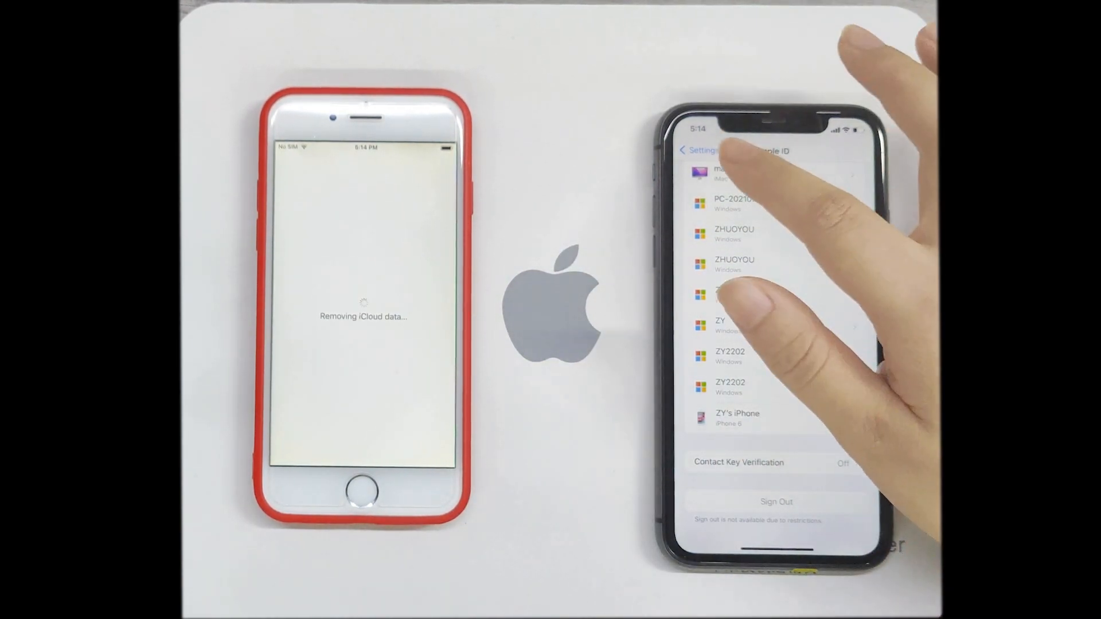
Return to the main Settings list and go into Screen Time on the newer iPhone
{"action": "left_click", "coordinate": [693, 149]}
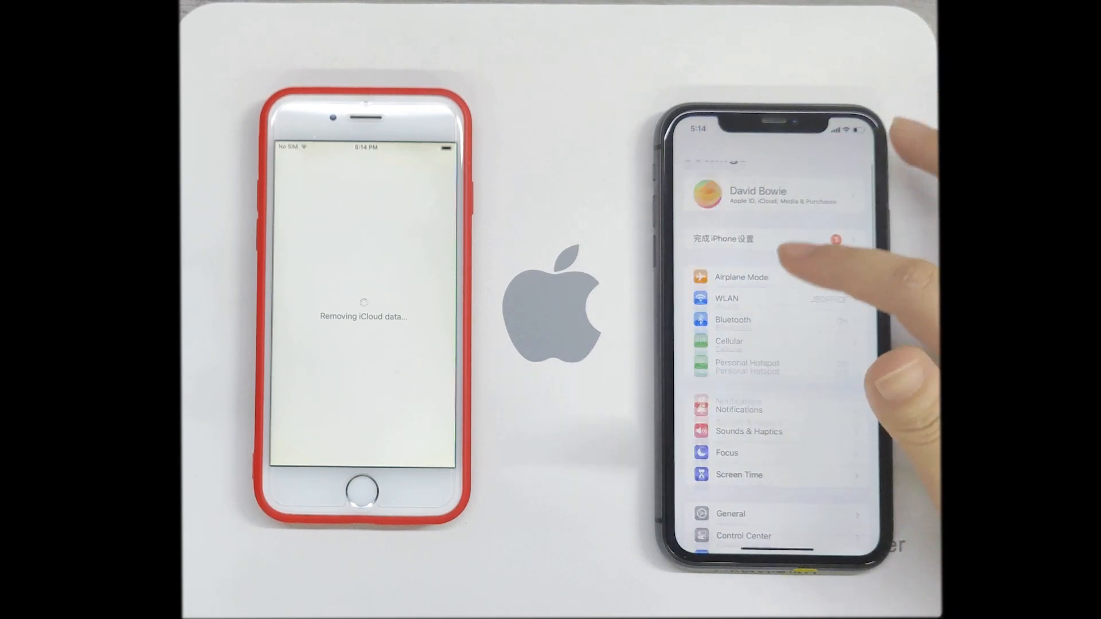
{"action": "scroll", "scroll_direction": "down", "scroll_amount": 3}
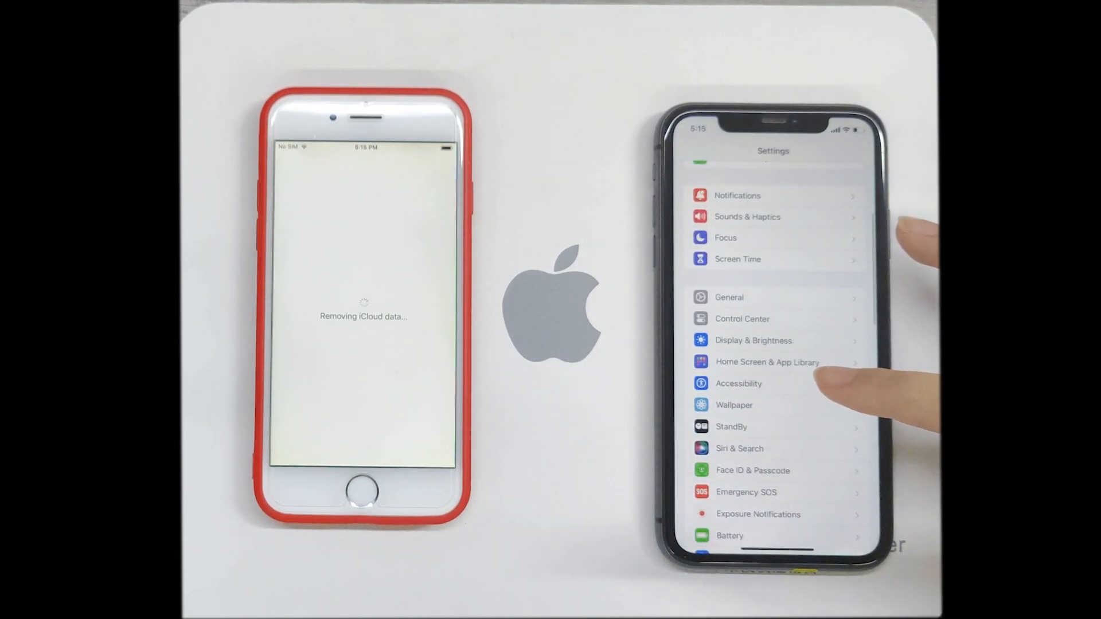
{"action": "left_click", "coordinate": [738, 258]}
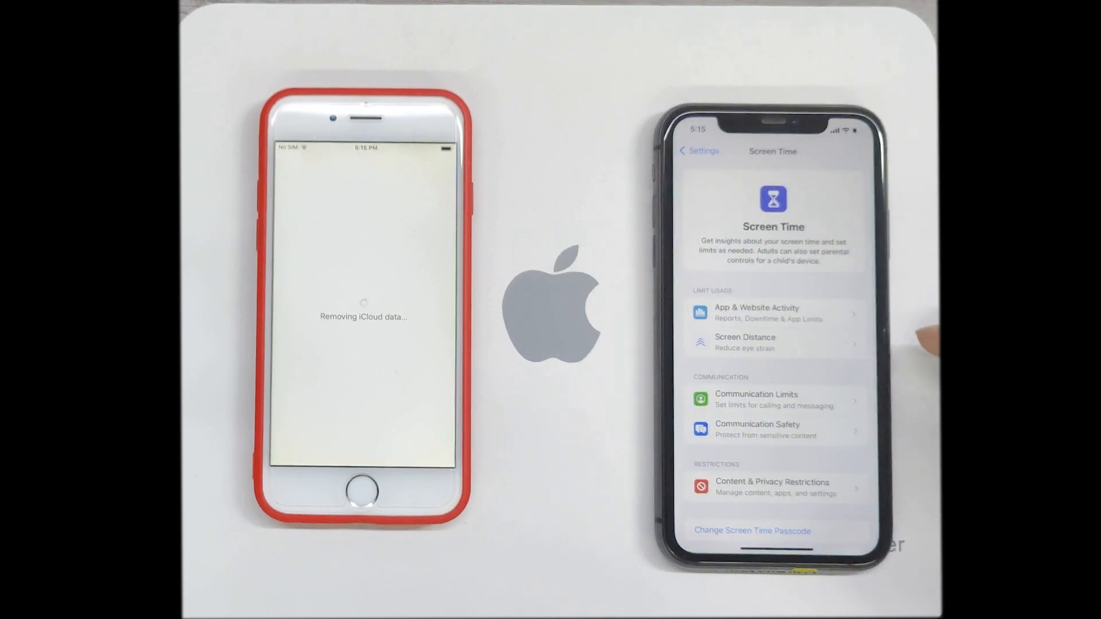
{"action": "scroll", "scroll_direction": "down", "scroll_amount": 3}
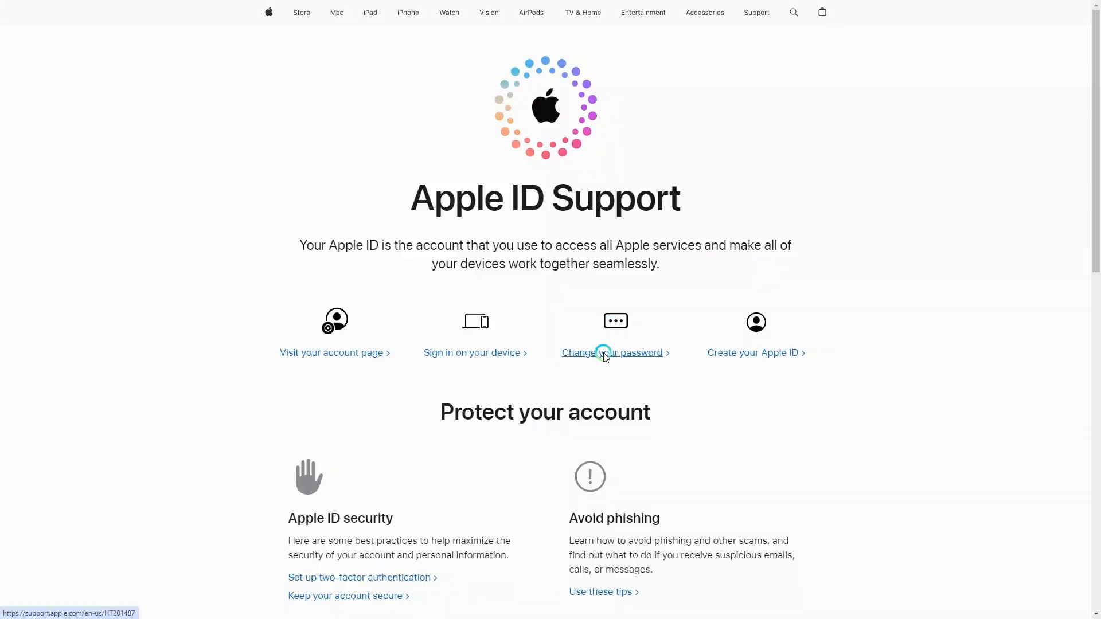
Start a web password reset for the Apple ID and submit the email and captcha with Continue
{"action": "left_click", "coordinate": [611, 354]}
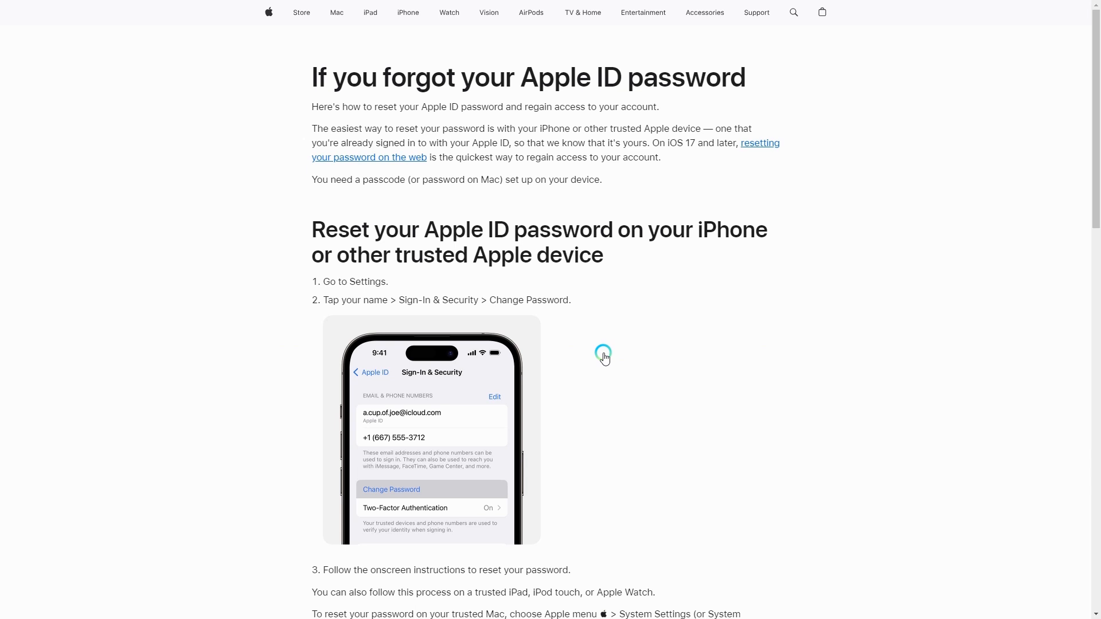
{"action": "mouse_move", "coordinate": [755, 148]}
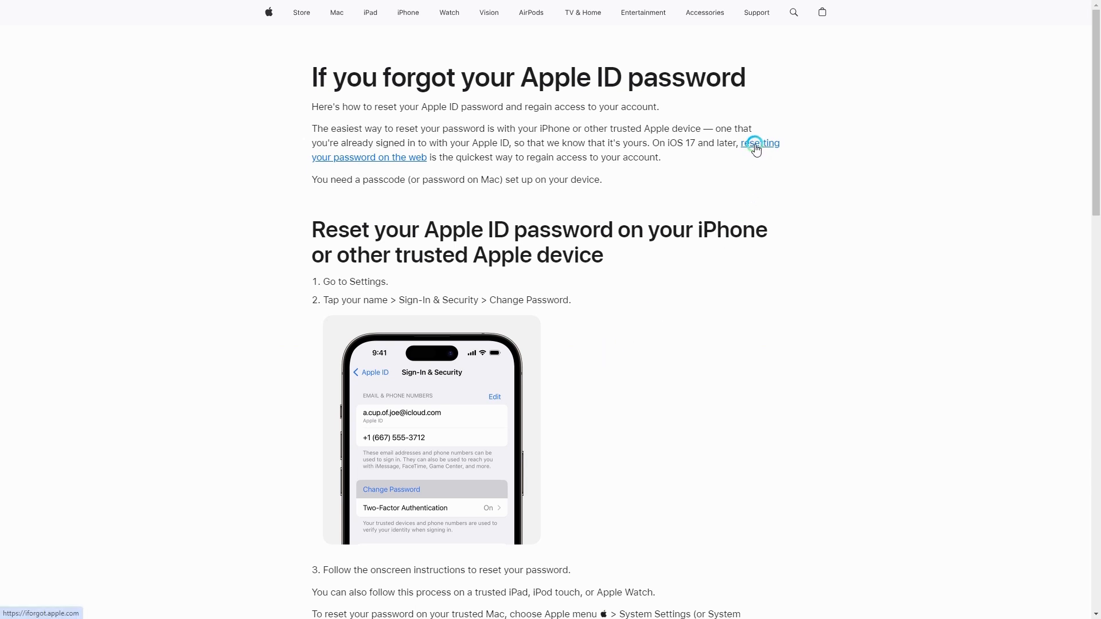
{"action": "left_click", "coordinate": [761, 143]}
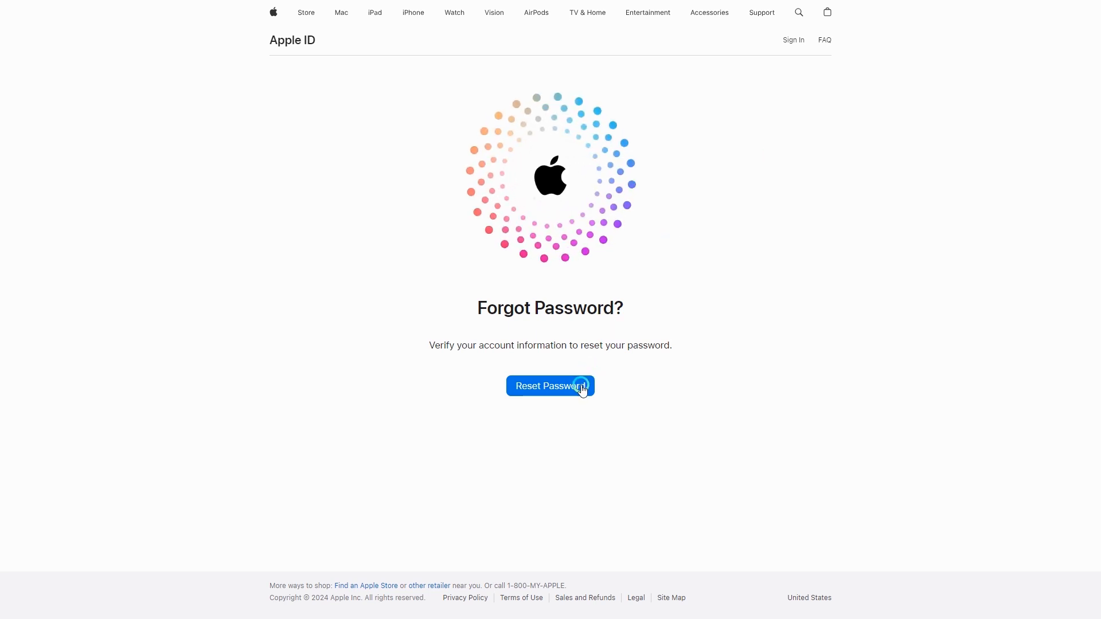
{"action": "left_click", "coordinate": [549, 387]}
{"action": "type", "text": "2PEM"}
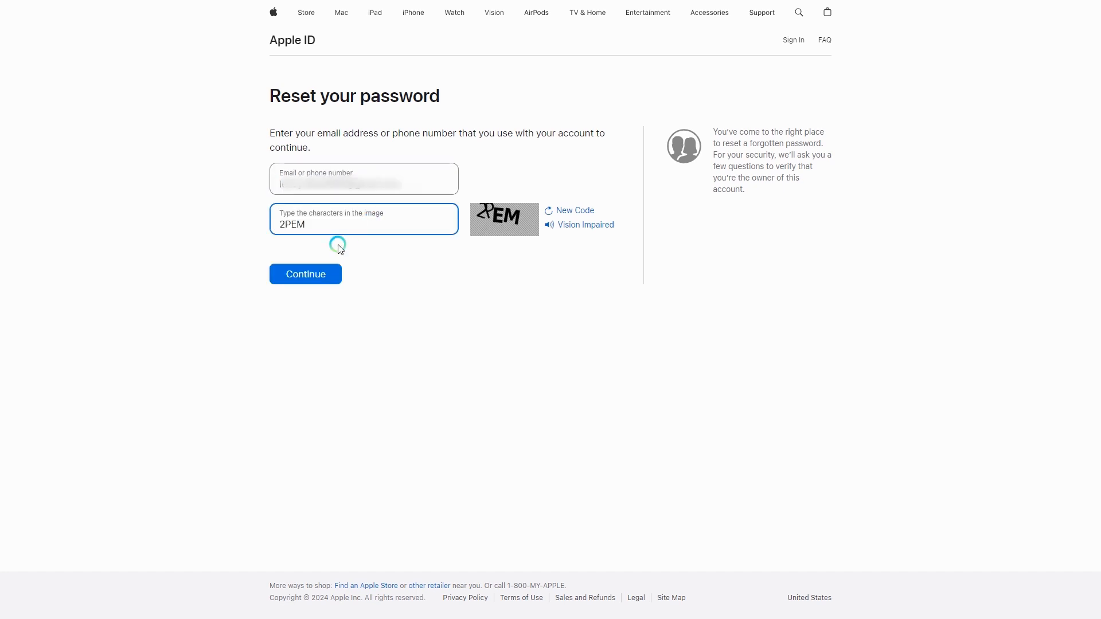
{"action": "left_click", "coordinate": [305, 274]}
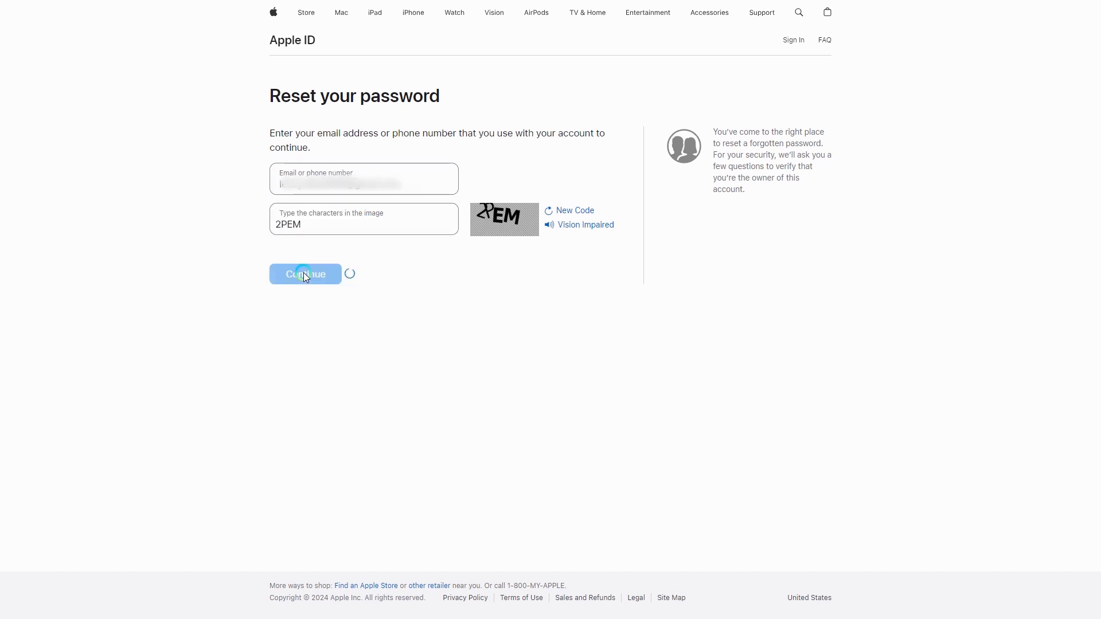
{"action": "left_click", "coordinate": [305, 275]}
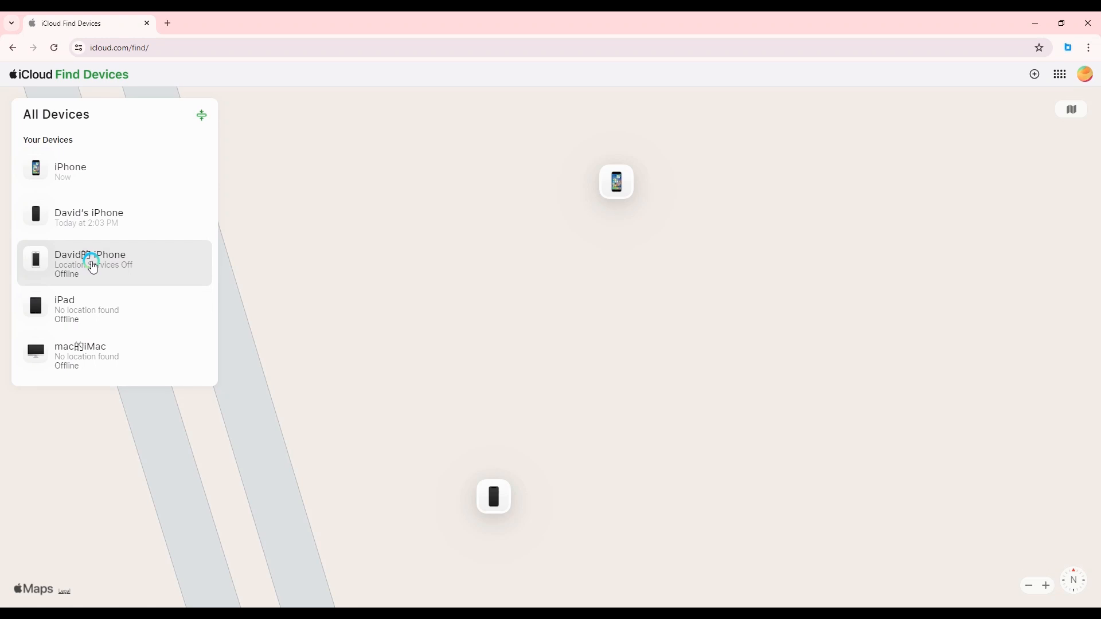
Select the offline iPhone 6 in All Devices and start one of its device actions
{"action": "left_click", "coordinate": [90, 264]}
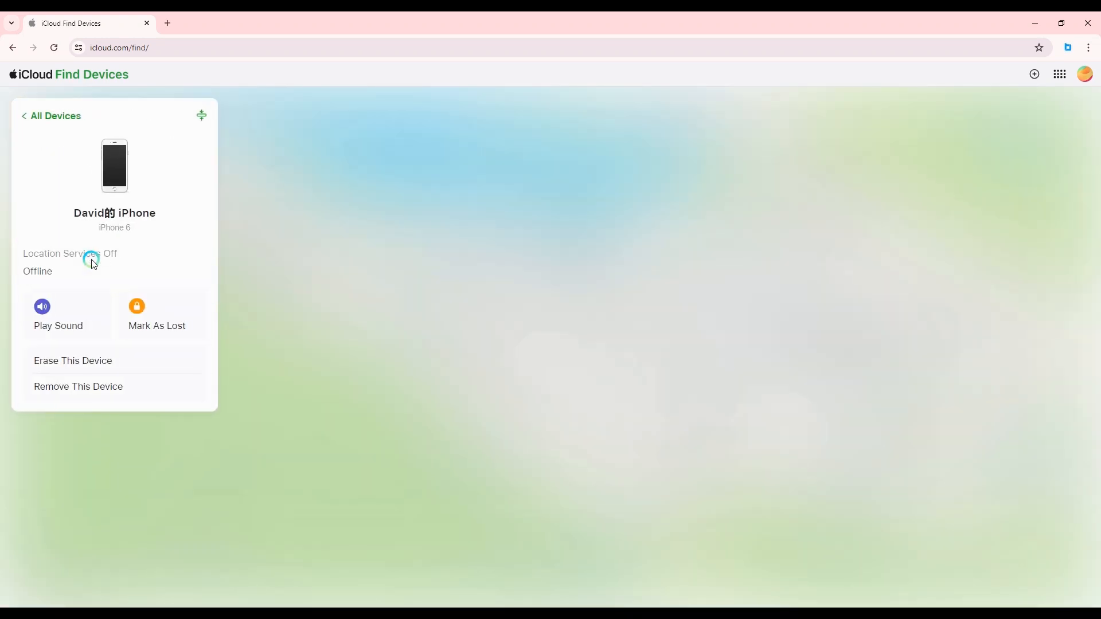
{"action": "left_click", "coordinate": [157, 324]}
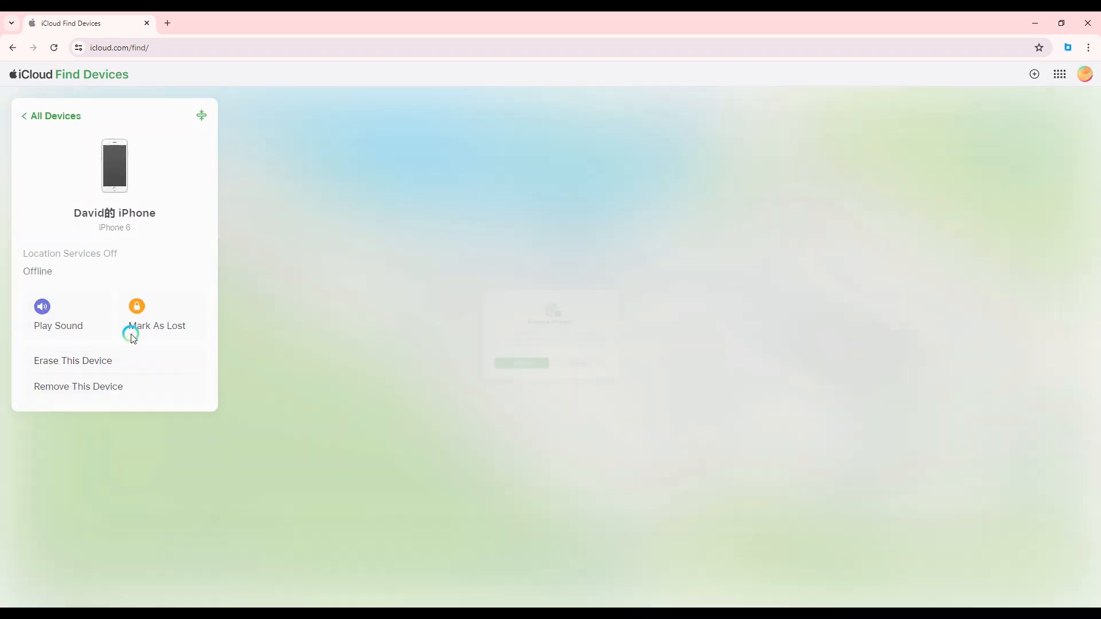
{"action": "left_click", "coordinate": [78, 387]}
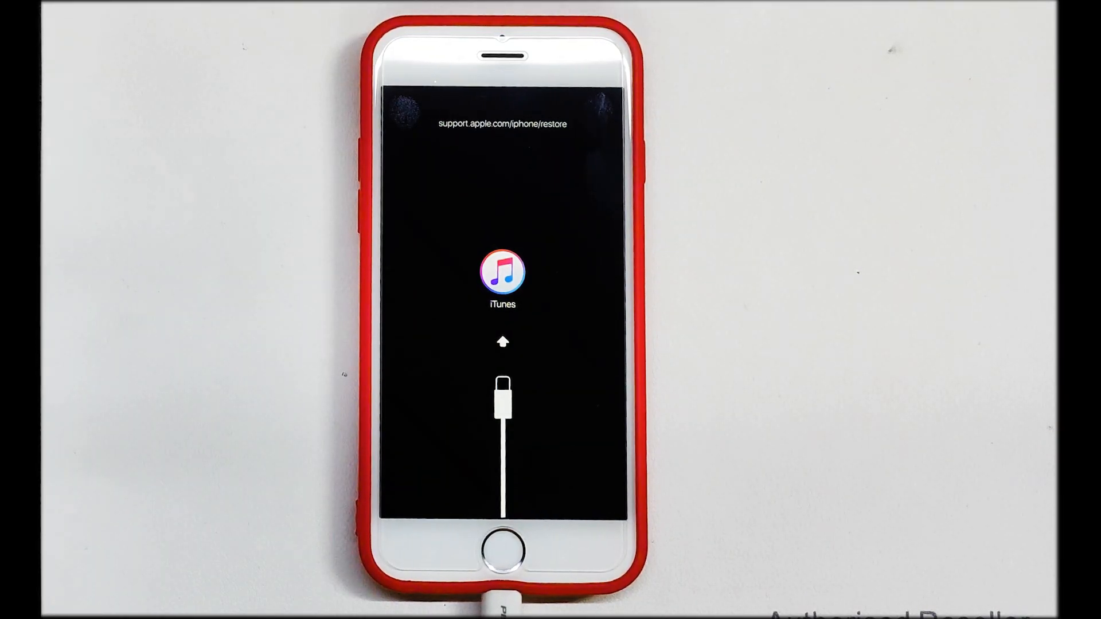
Bring the cabled iPhone to the recovery-mode screen asking to connect to iTunes
{"action": "left_click", "coordinate": [702, 232]}
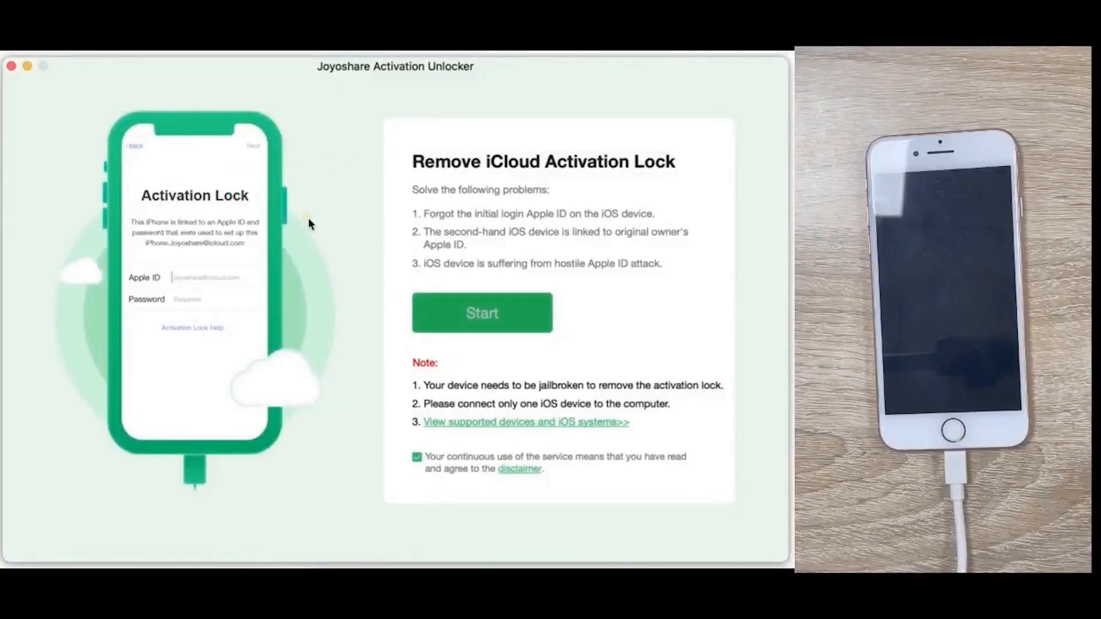
Start lock removal, choose the iPhone 8 or later steps and enter DFU mode for the jailbreak
{"action": "left_click", "coordinate": [482, 312]}
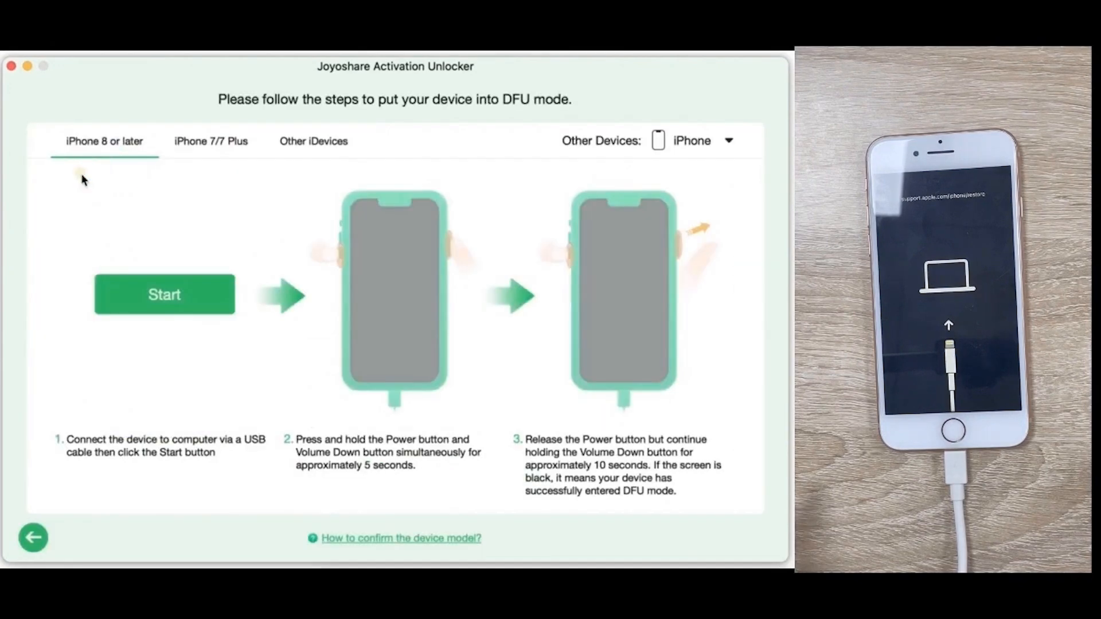
{"action": "left_click", "coordinate": [79, 173]}
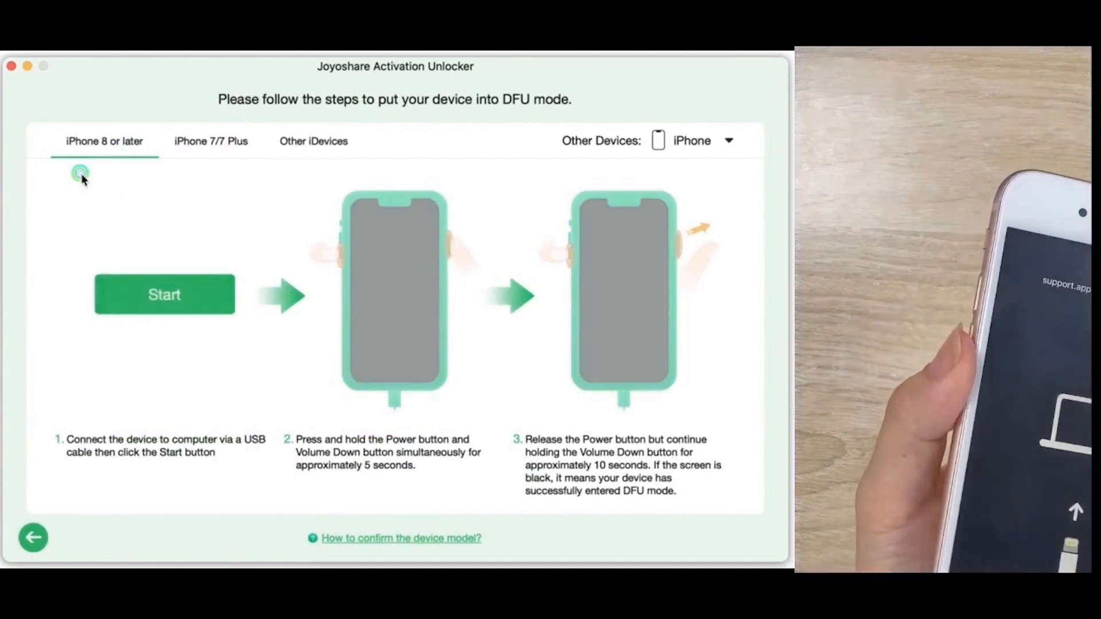
{"action": "left_click", "coordinate": [164, 295]}
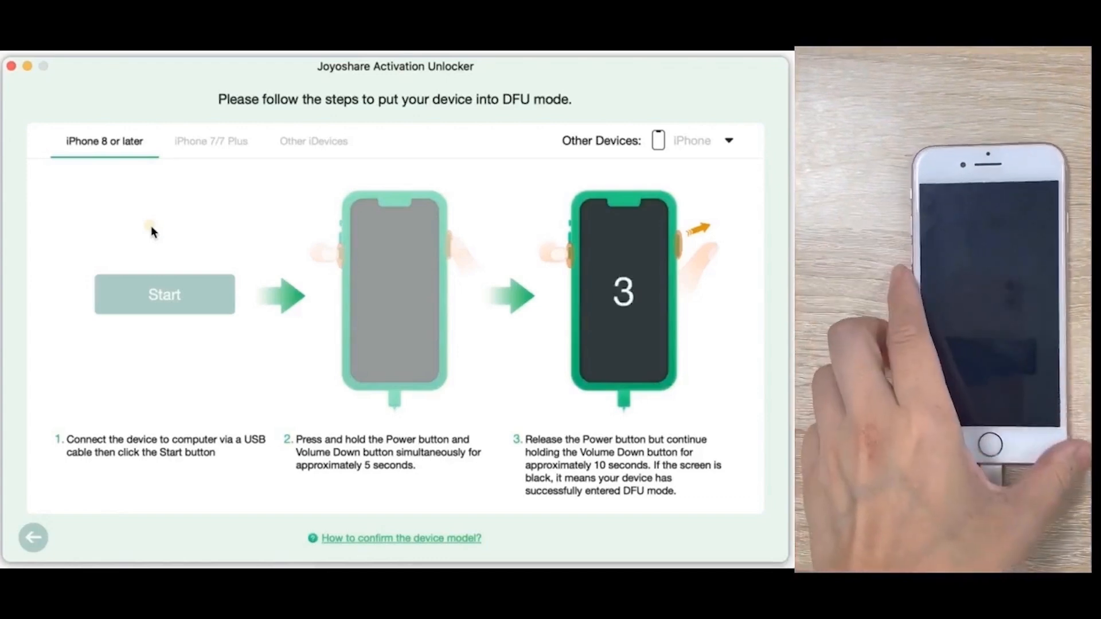
{"action": "left_click", "coordinate": [164, 295]}
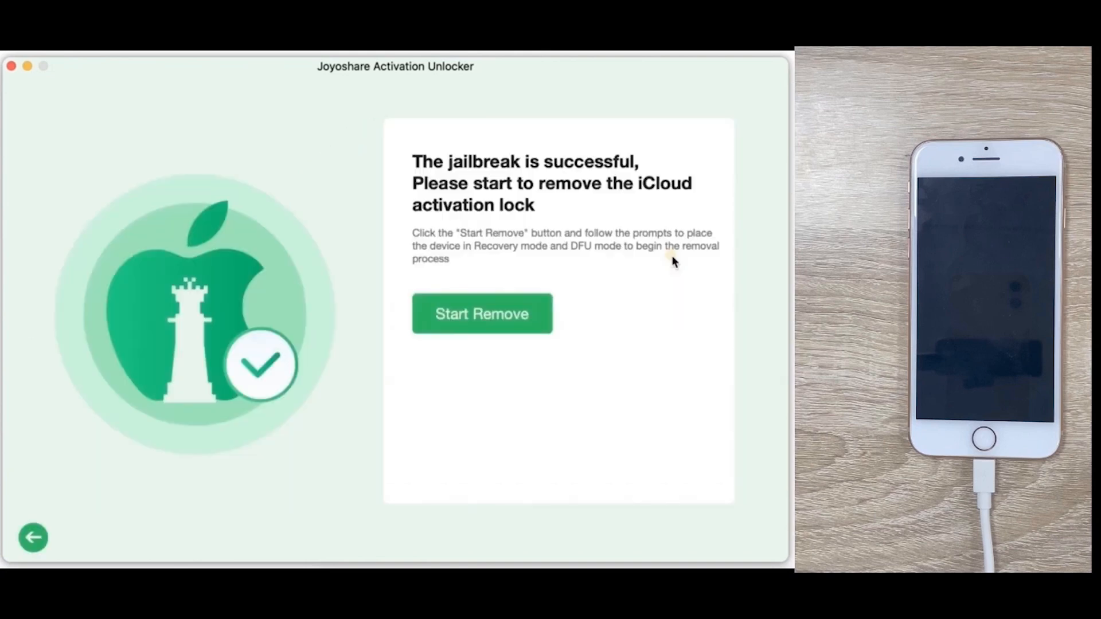
Start Remove on the jailbreak-successful screen to begin removing the activation lock
{"action": "left_click", "coordinate": [482, 314]}
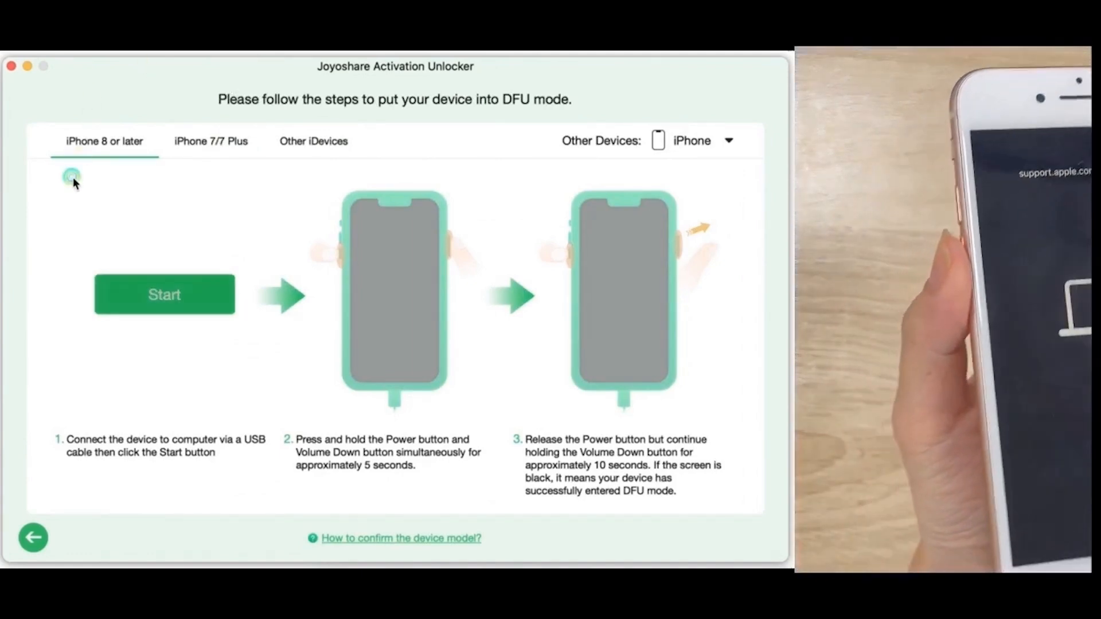
Enter DFU mode again with the Power and Volume Down steps until the lock is removed
{"action": "left_click", "coordinate": [164, 295]}
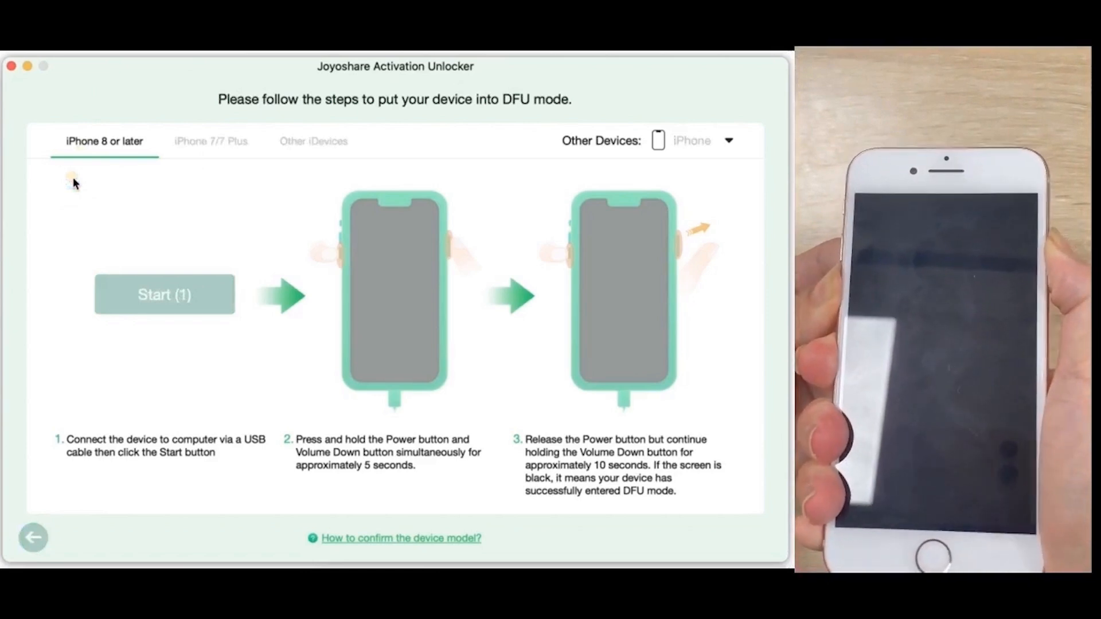
{"action": "left_click", "coordinate": [164, 294]}
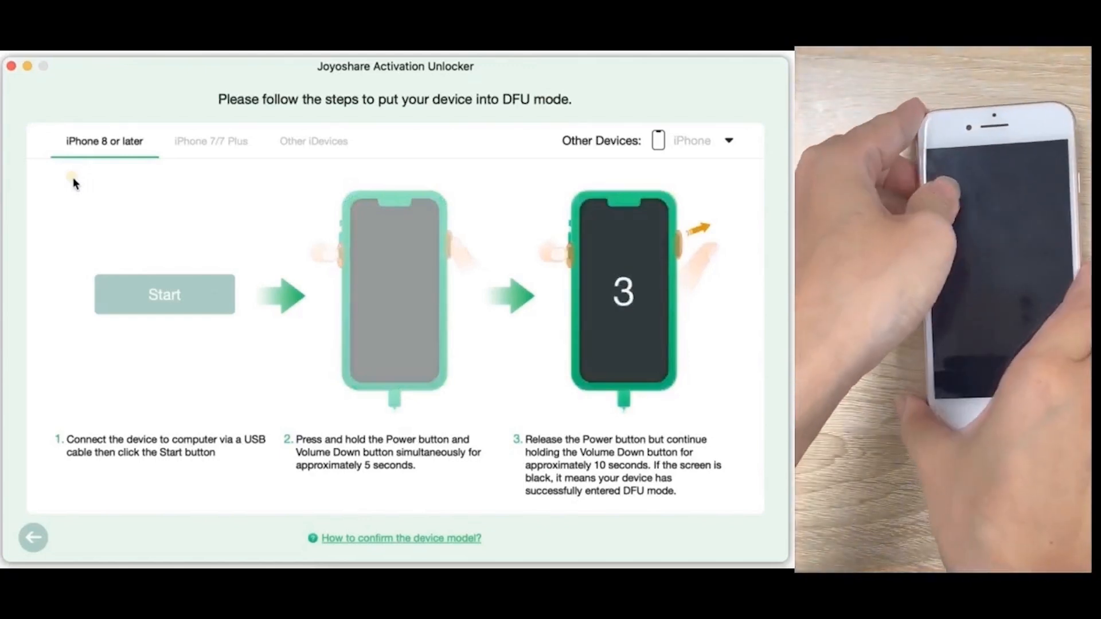
{"action": "left_click", "coordinate": [164, 294]}
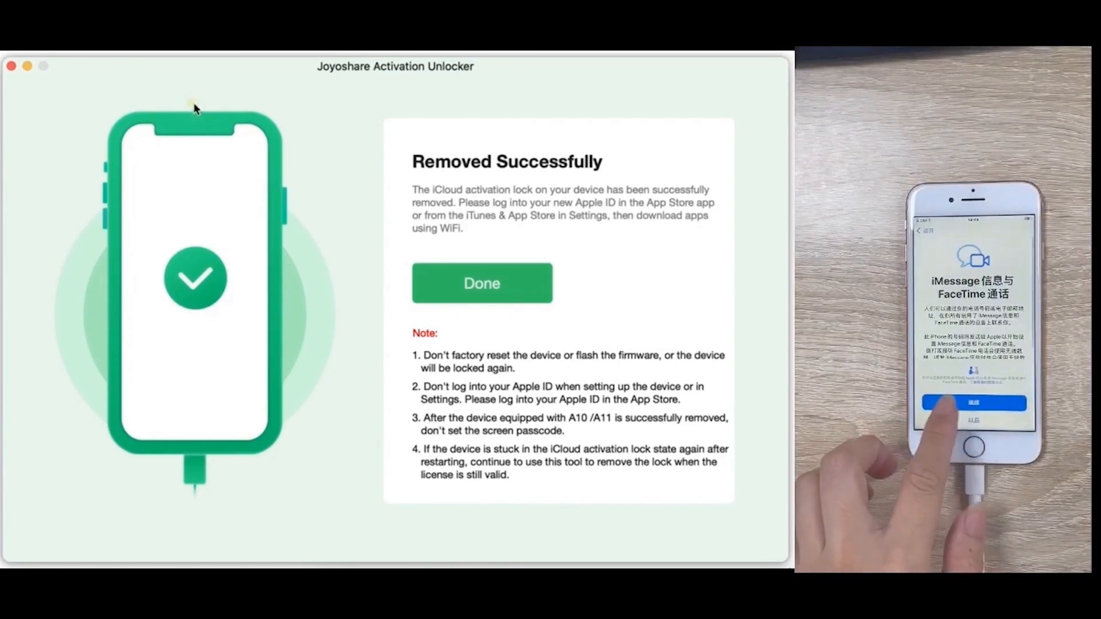
Dismiss the Removed Successfully screen with Done, returning to the start page
{"action": "left_click", "coordinate": [482, 283]}
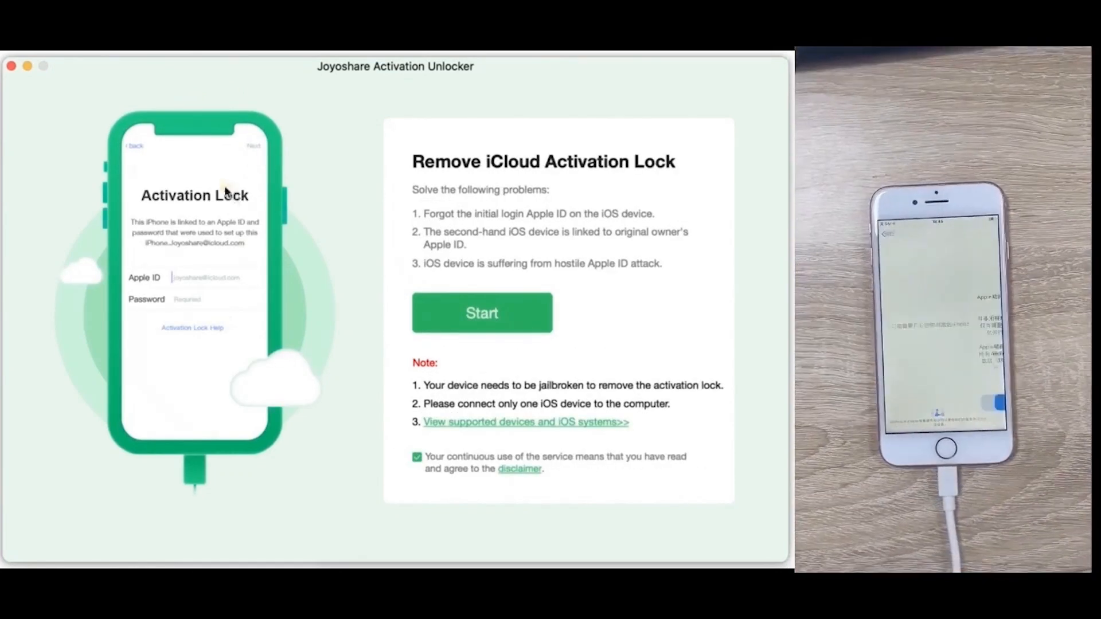